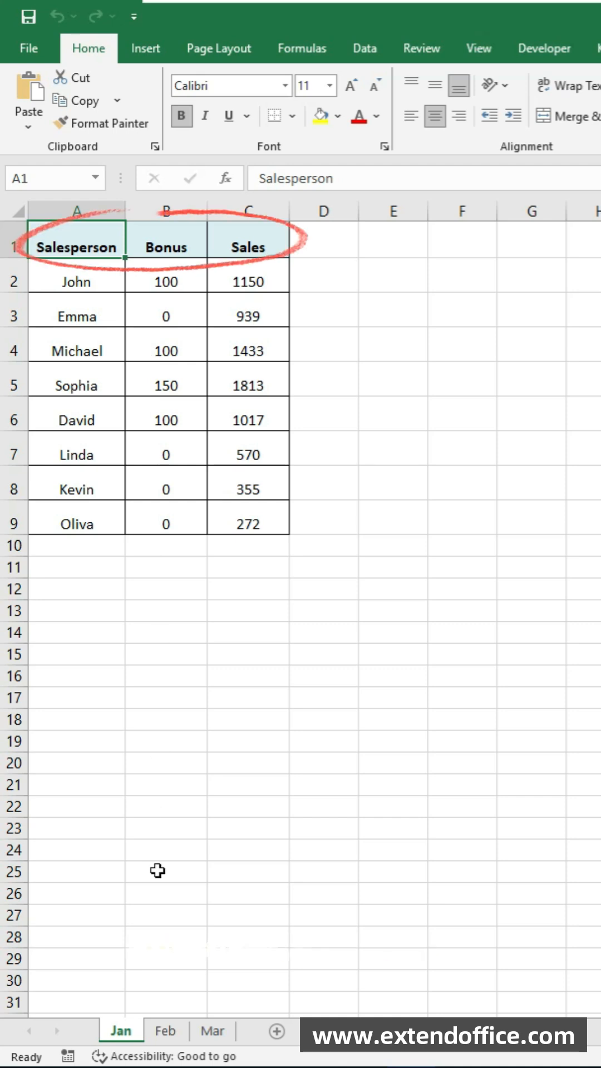
Review the Jan, Feb, Mar sheets, add a new blank sheet and bring up Data > Consolidate
click(211, 1030)
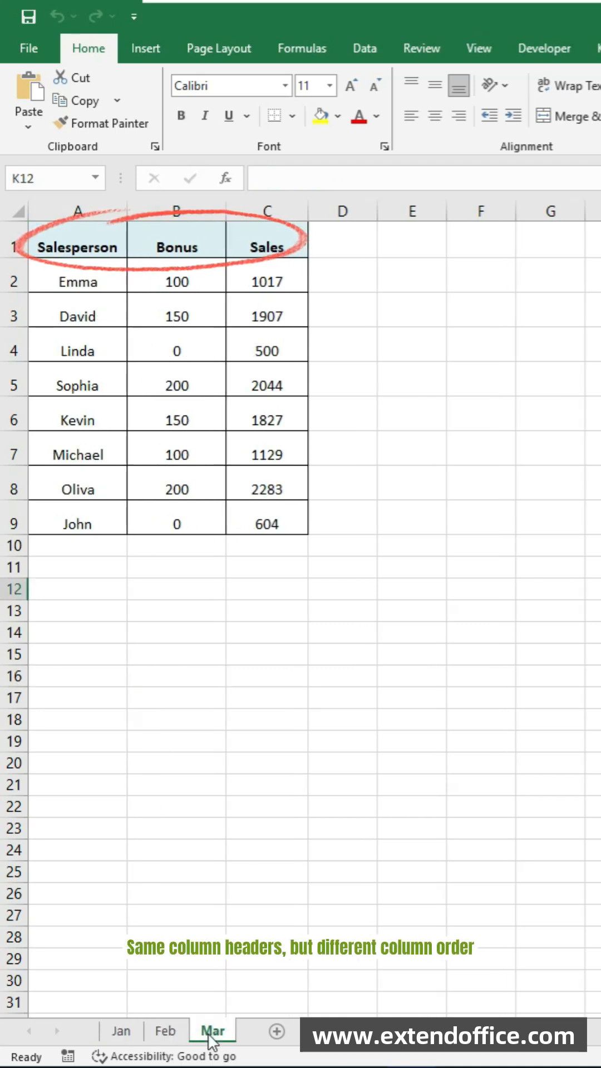
click(165, 1030)
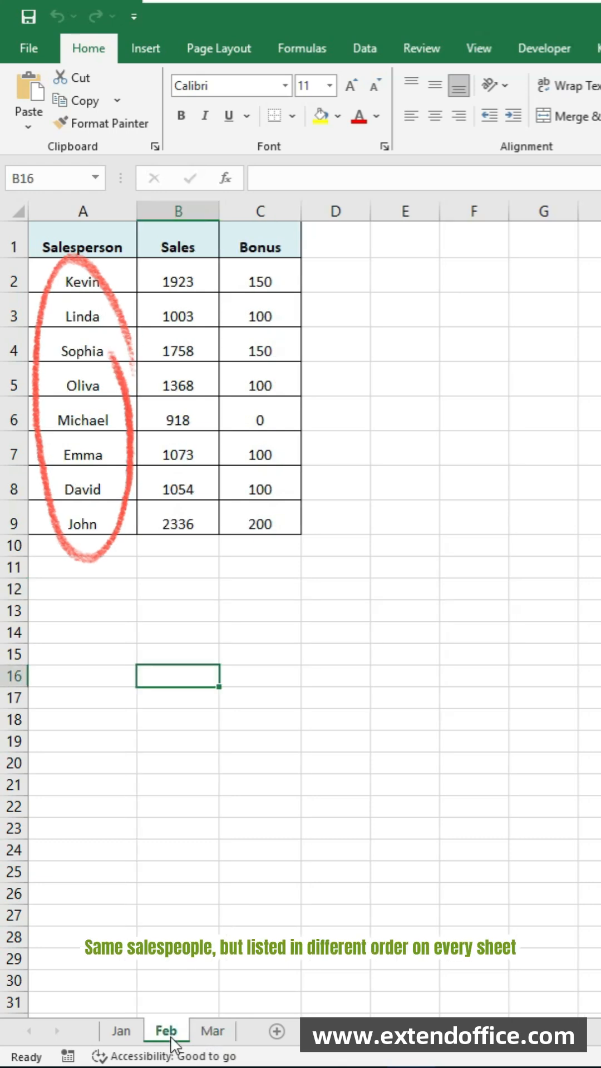
click(120, 1029)
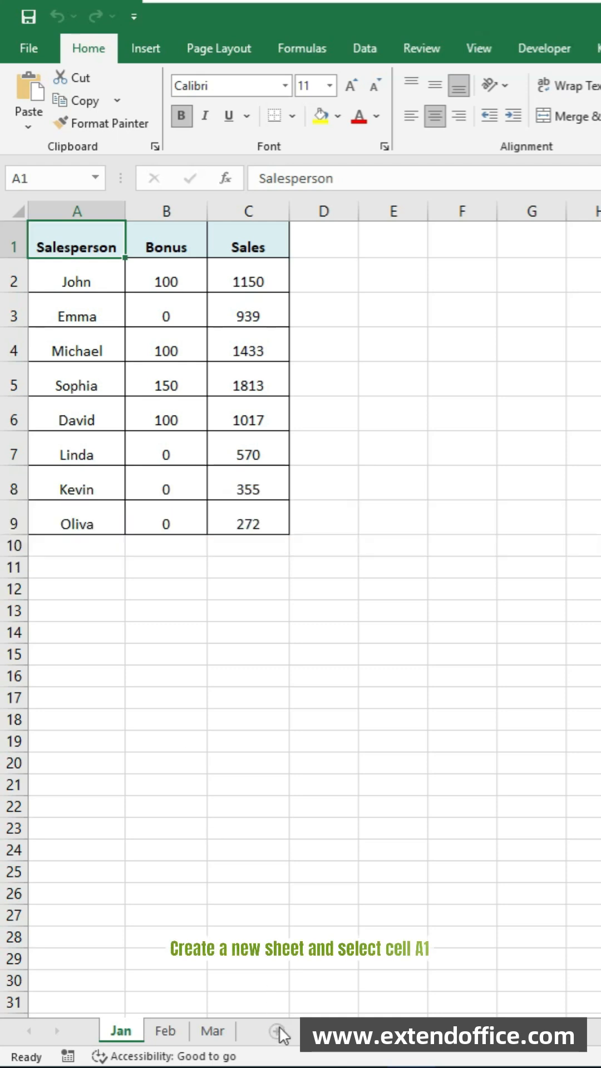
click(278, 1048)
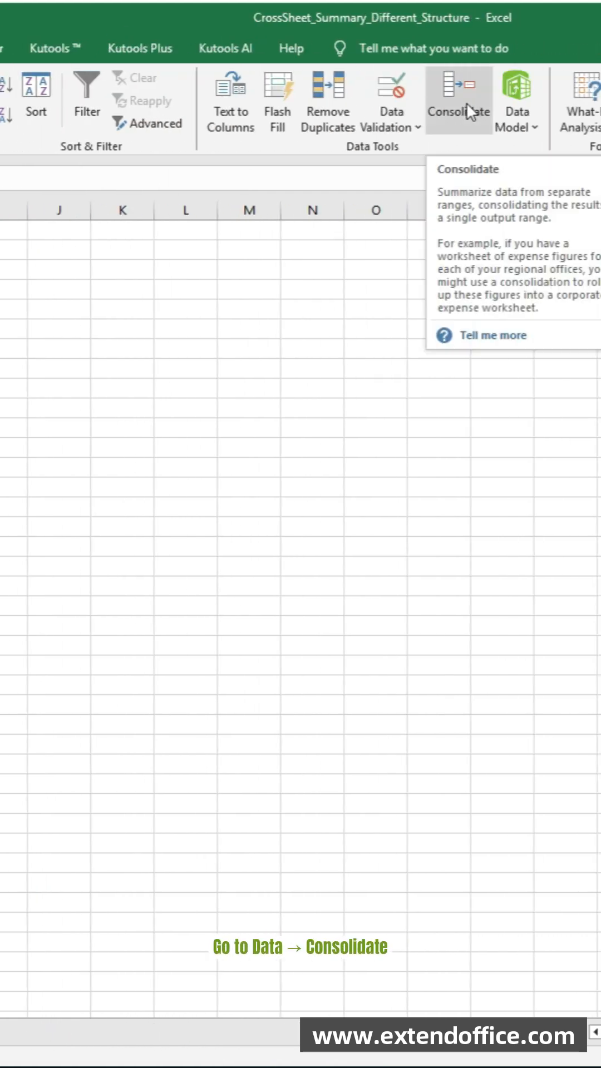
click(457, 92)
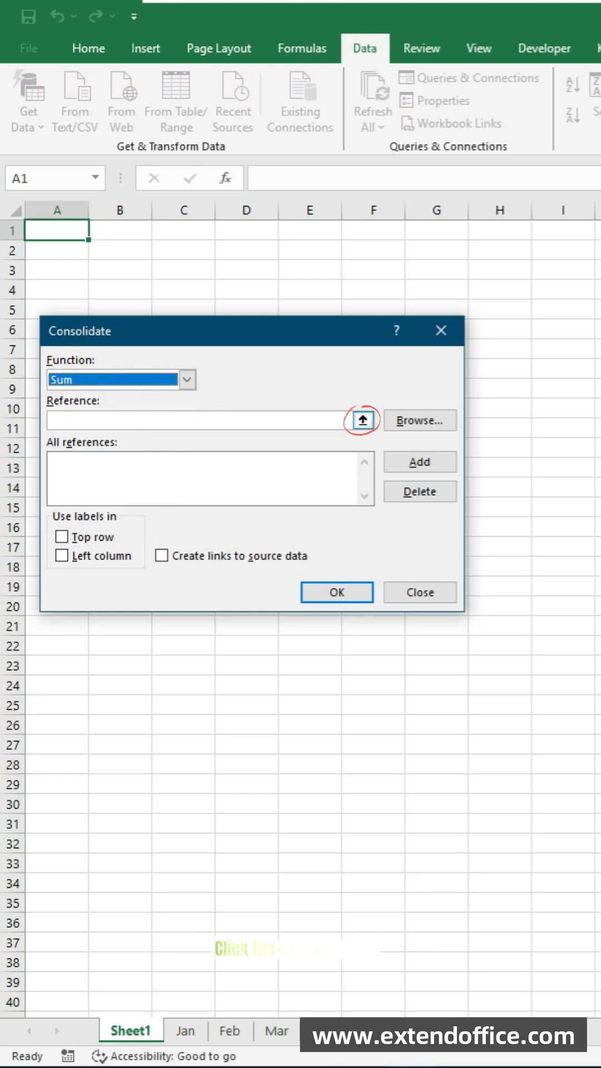
Add the A1:C9 ranges of Jan, Feb and Mar as Sum consolidation references
click(362, 419)
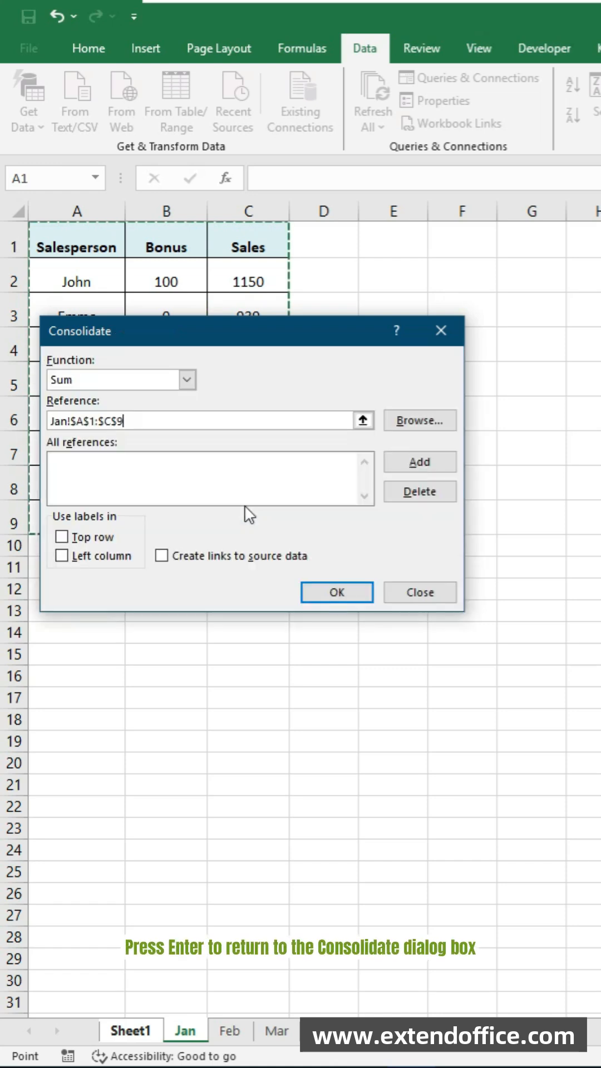
click(418, 461)
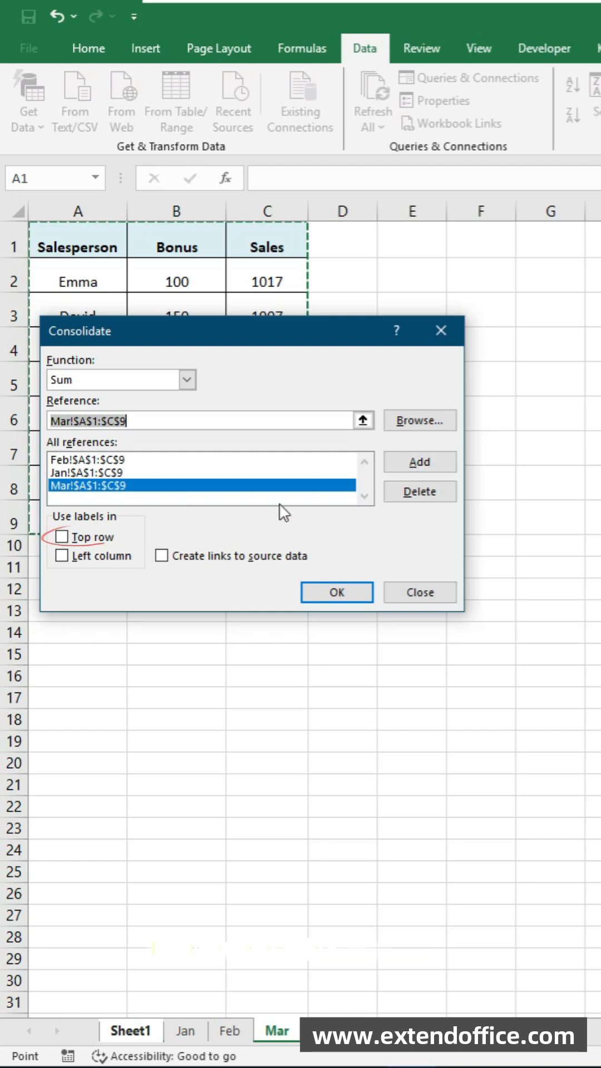
Consolidate with Top row and Left column labels to produce the summary table
click(61, 537)
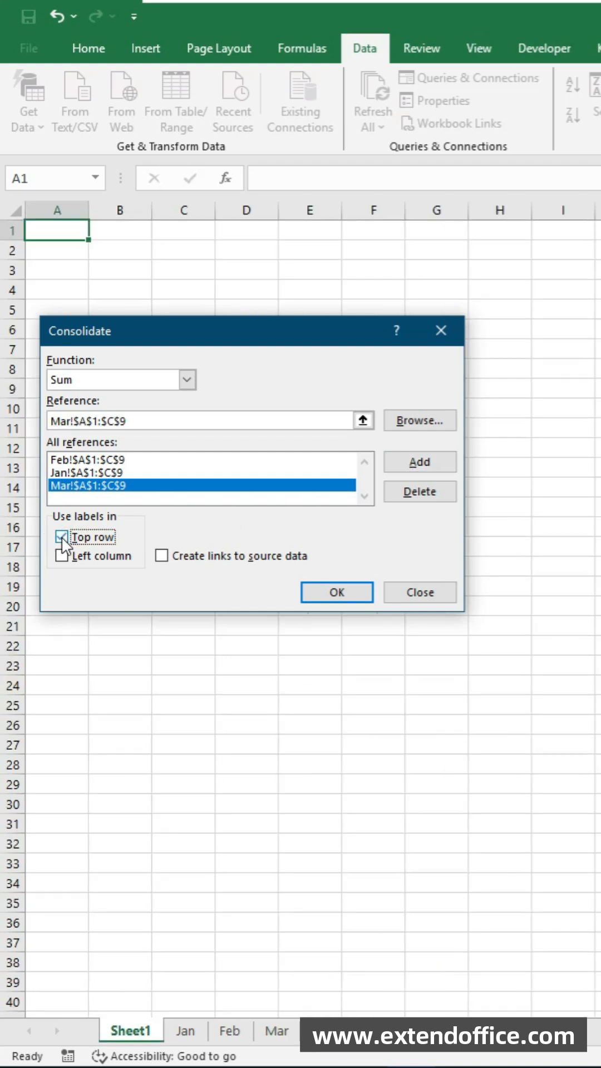
click(61, 557)
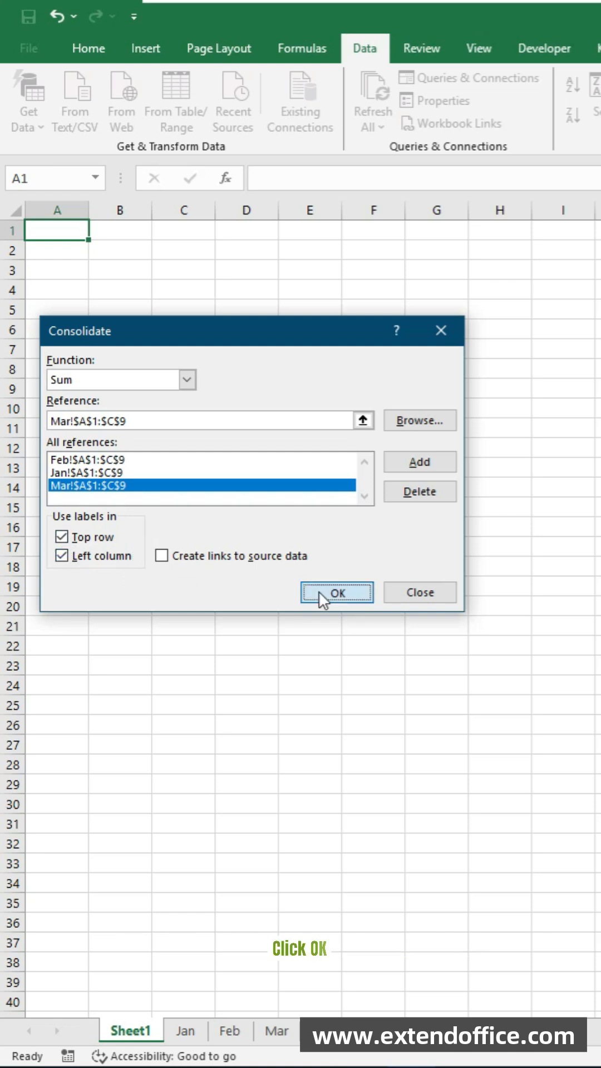
click(336, 592)
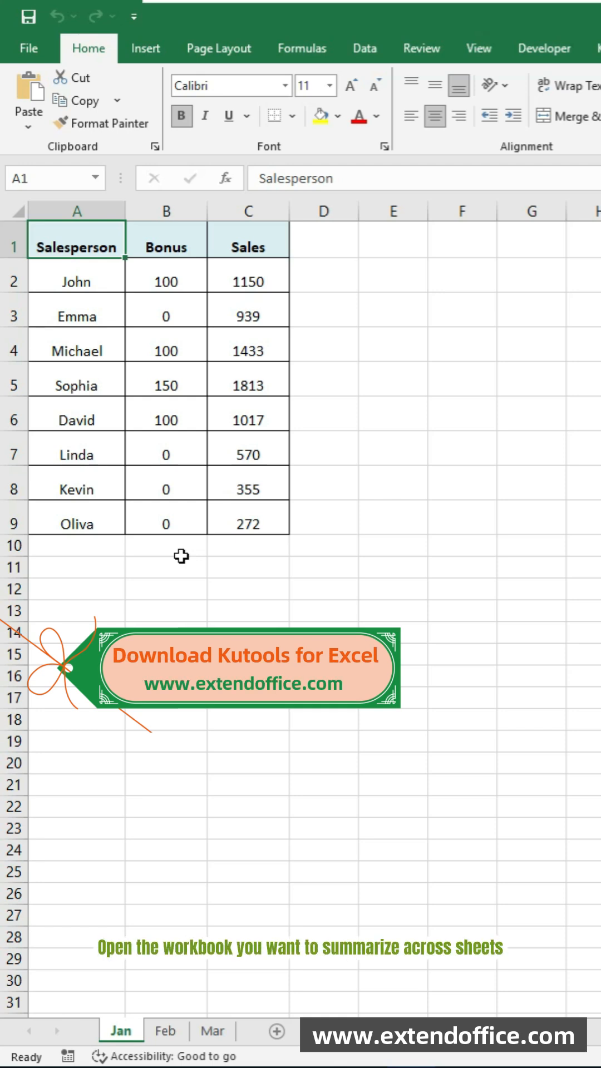
Start Kutools Plus Combine with the 'Consolidate and calculate values' option
scroll(right, 3)
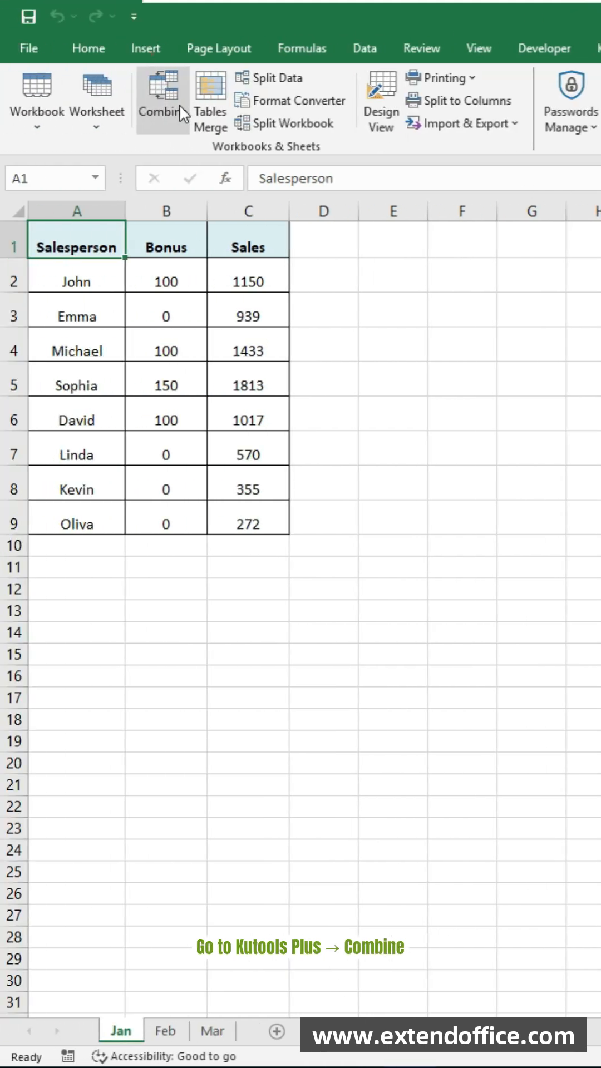
click(161, 99)
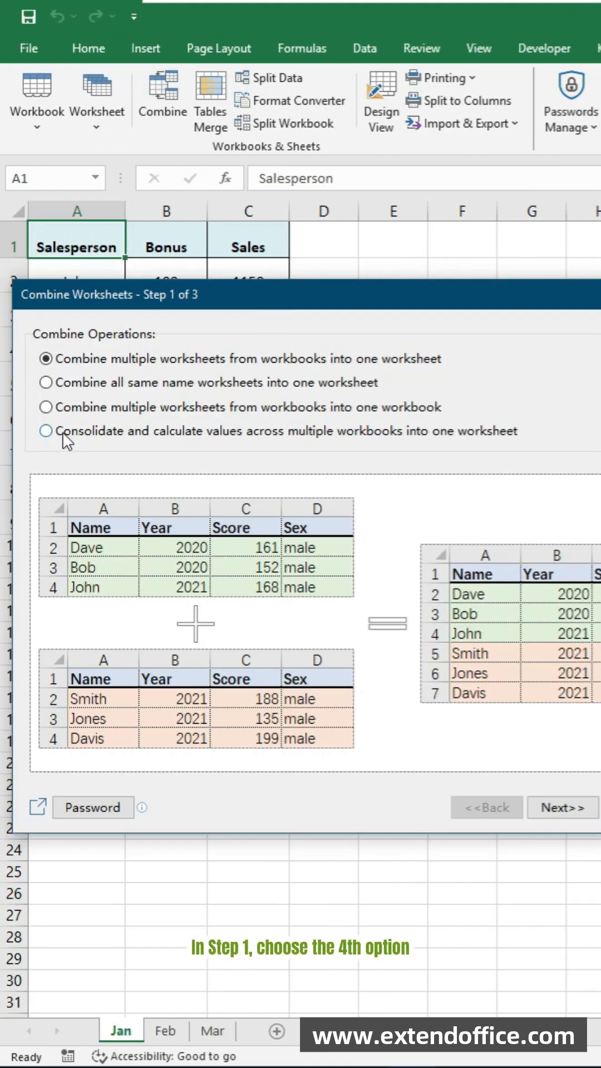
click(559, 807)
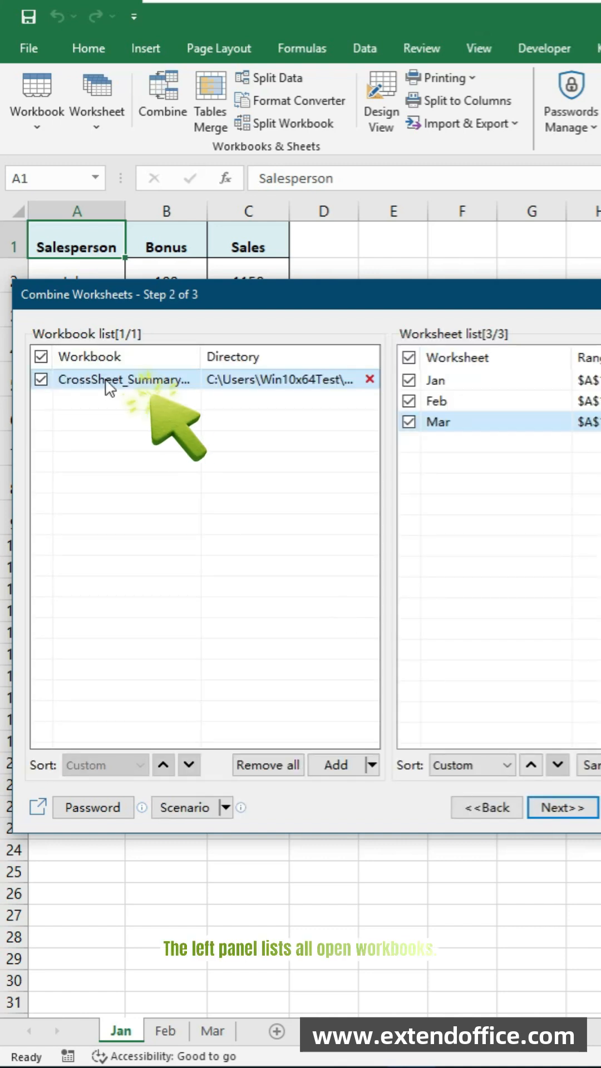
mouse_move(123, 379)
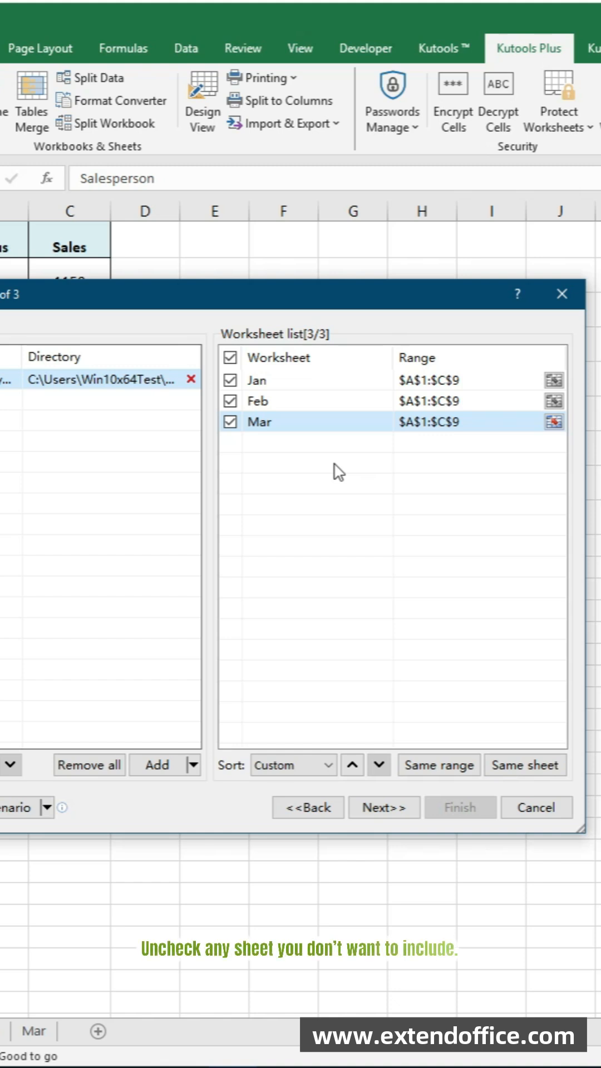
mouse_move(371, 446)
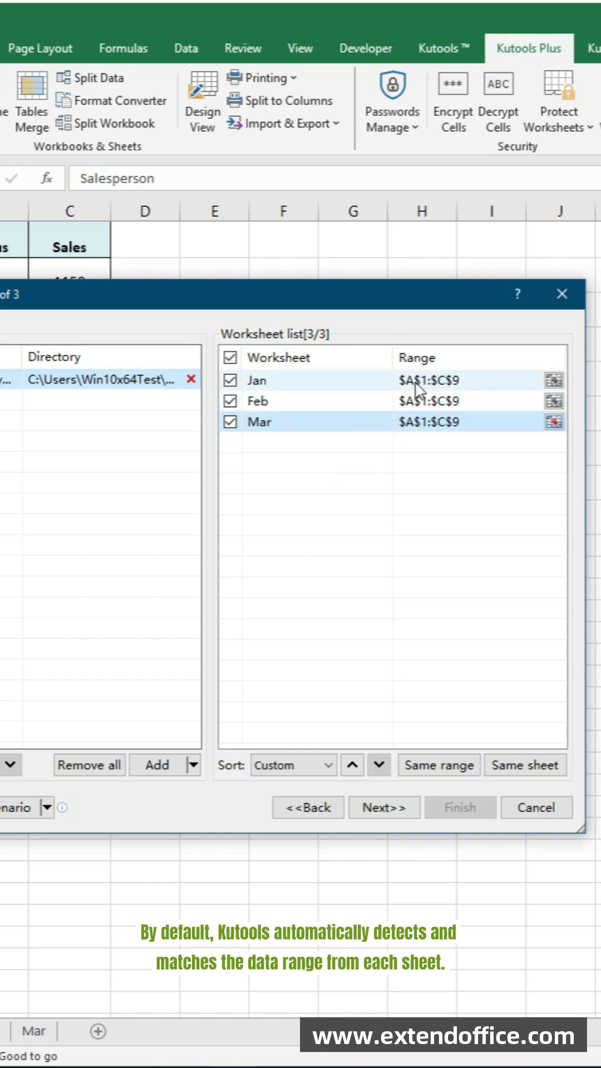
mouse_move(418, 428)
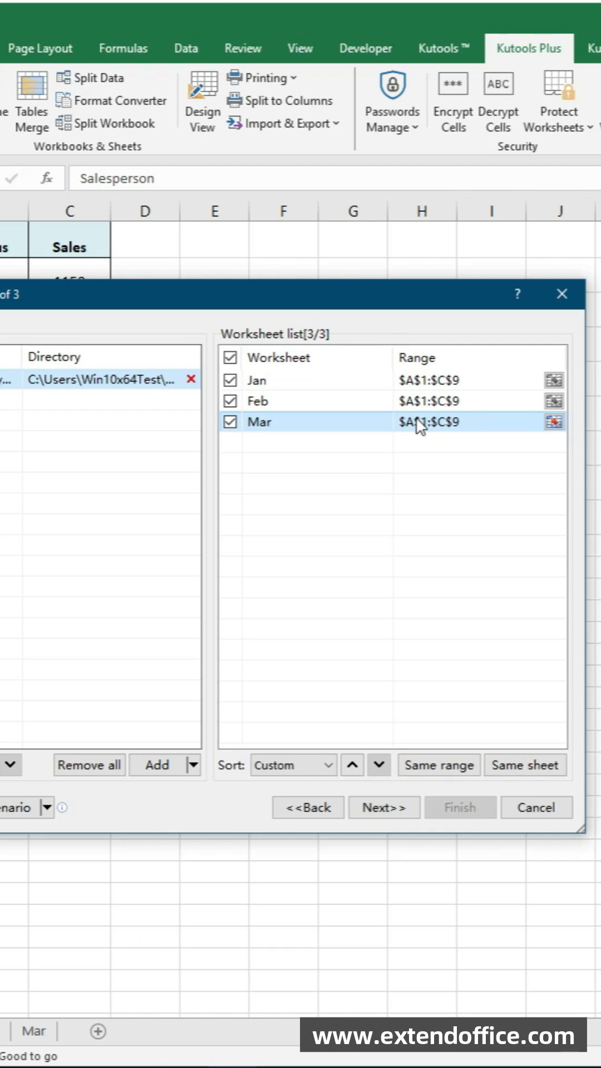
Set Mar's range to the A1:C9 data table, apply Same range to all sheets, and continue to step 3
click(552, 420)
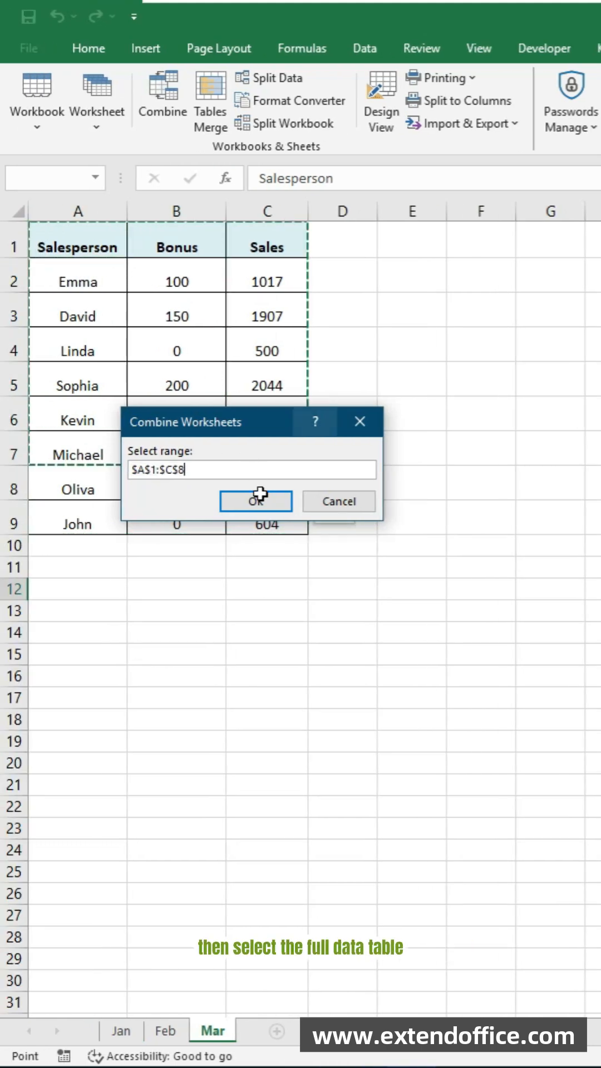
click(256, 501)
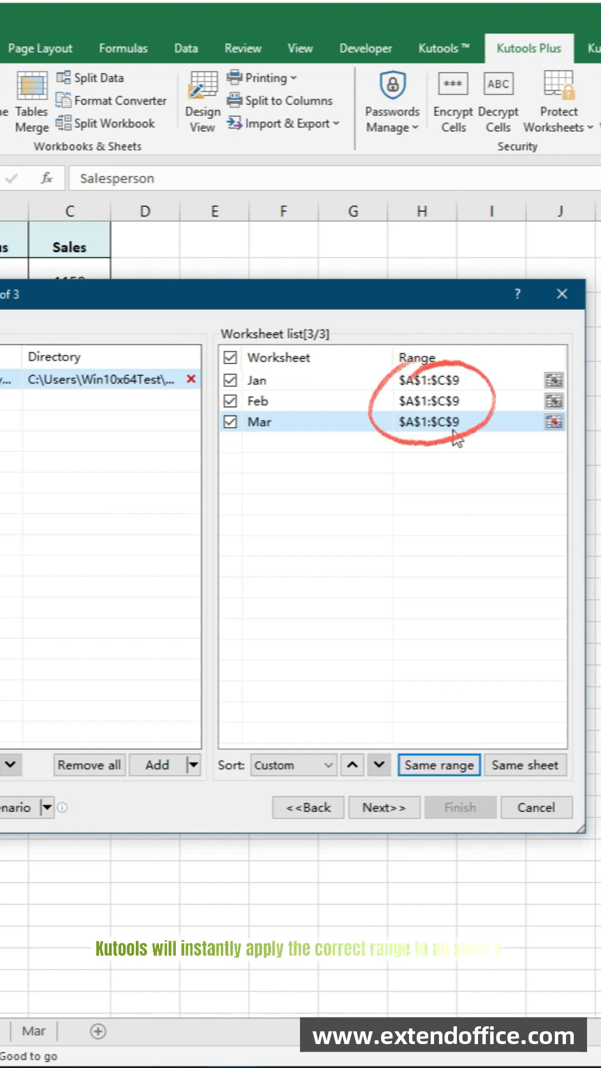
mouse_move(411, 456)
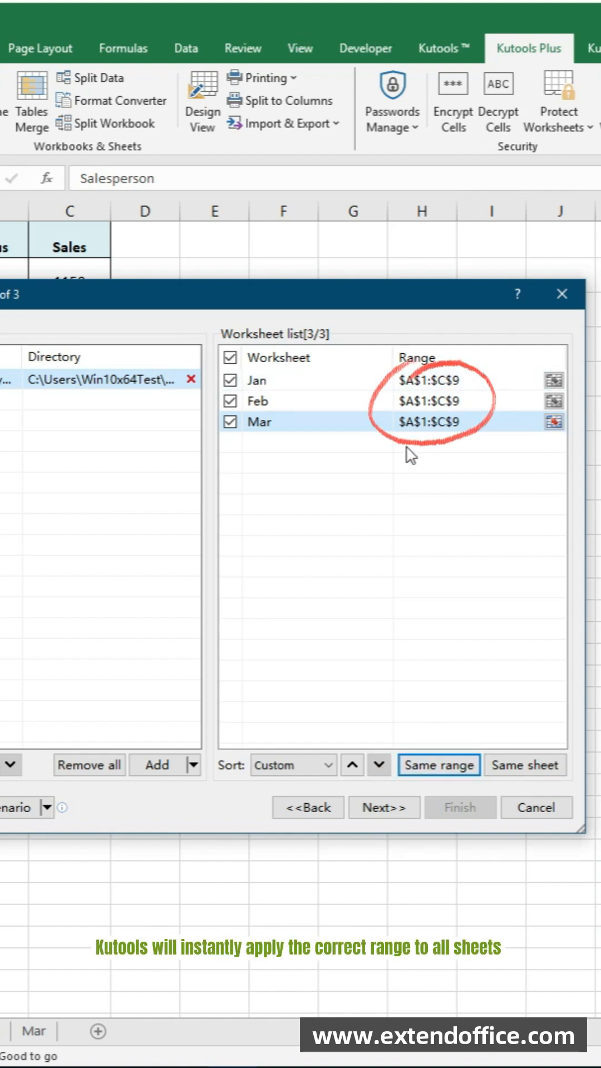
click(382, 808)
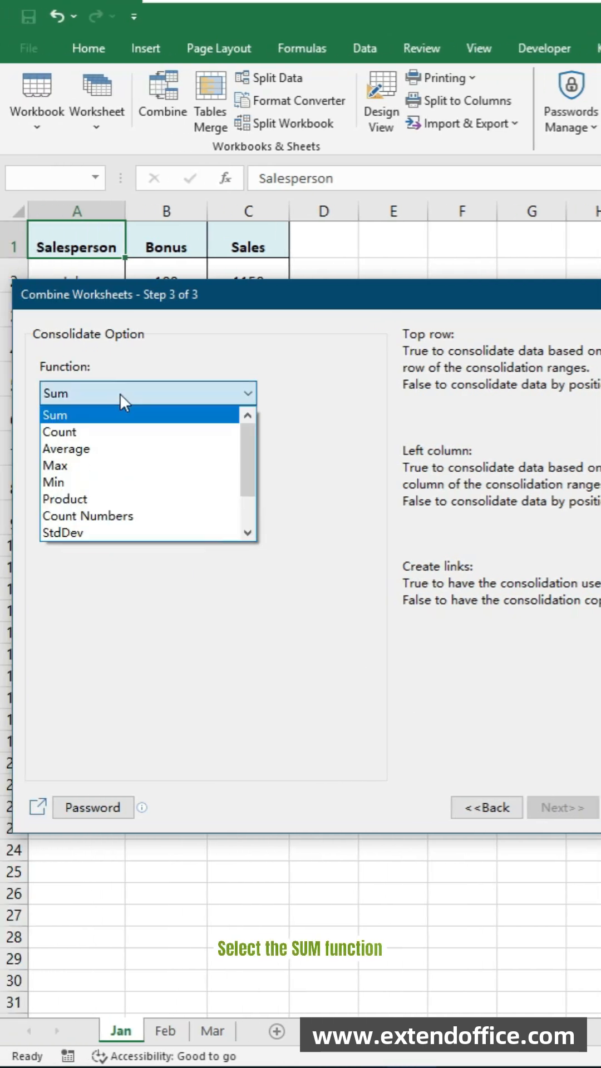
Finish with Sum, Top row and Left column labels, then check John's total bonus in the new Sheet1
click(55, 414)
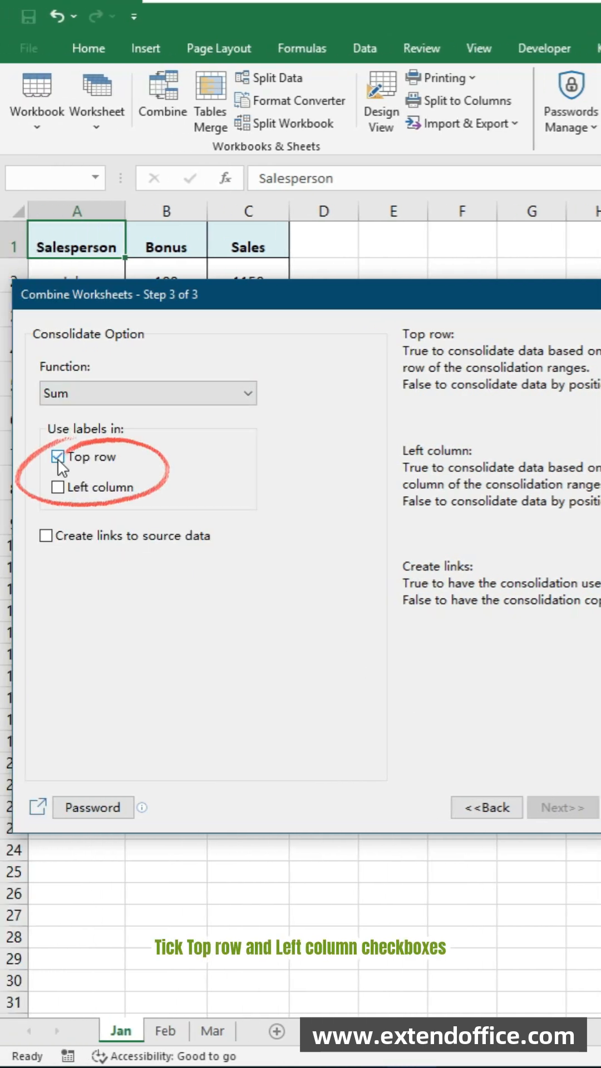
click(57, 487)
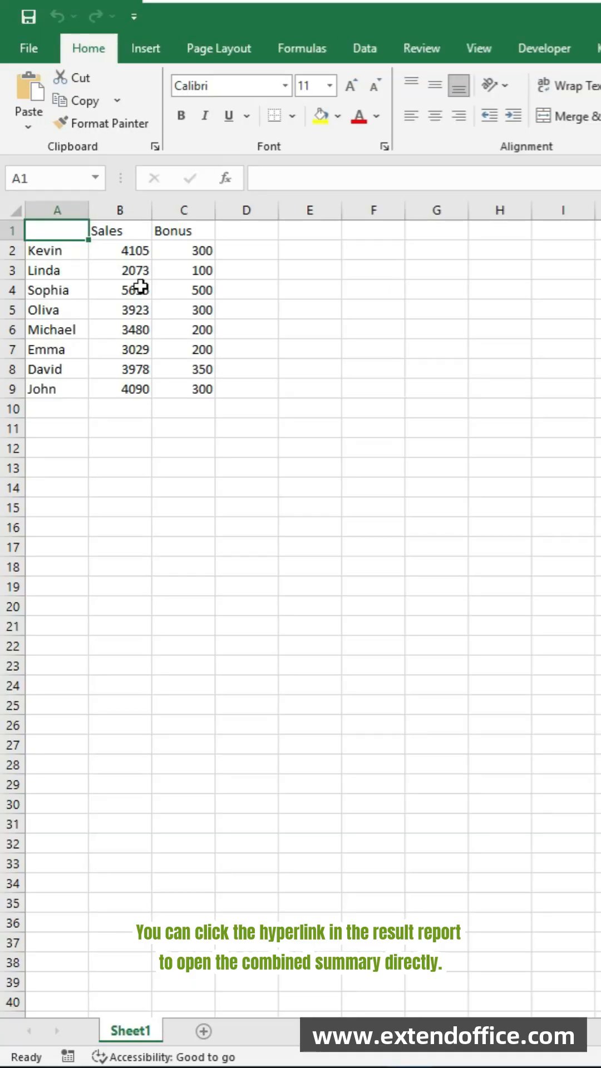
click(183, 388)
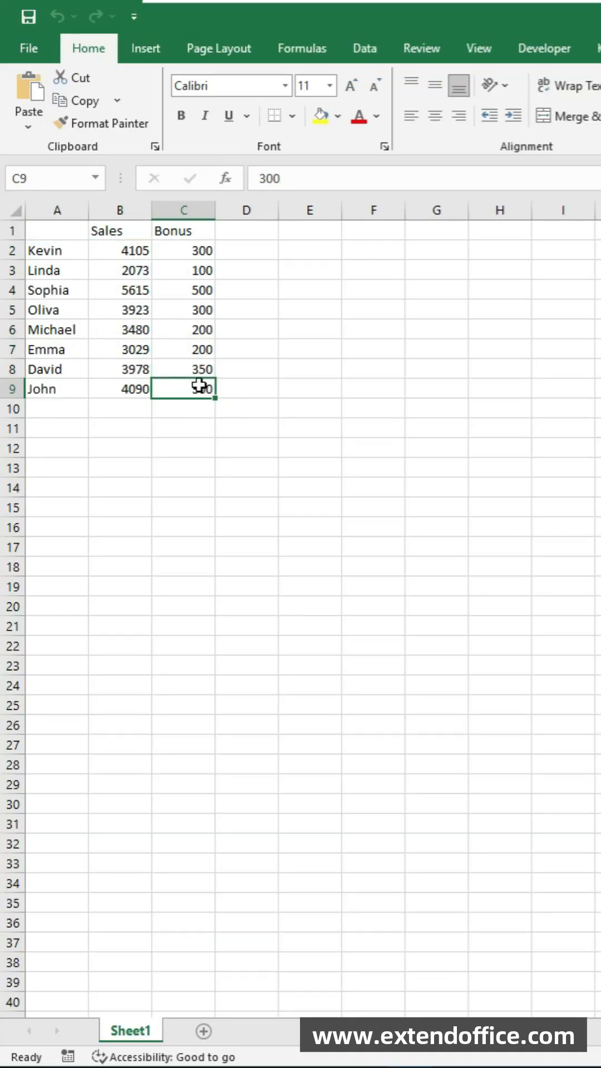